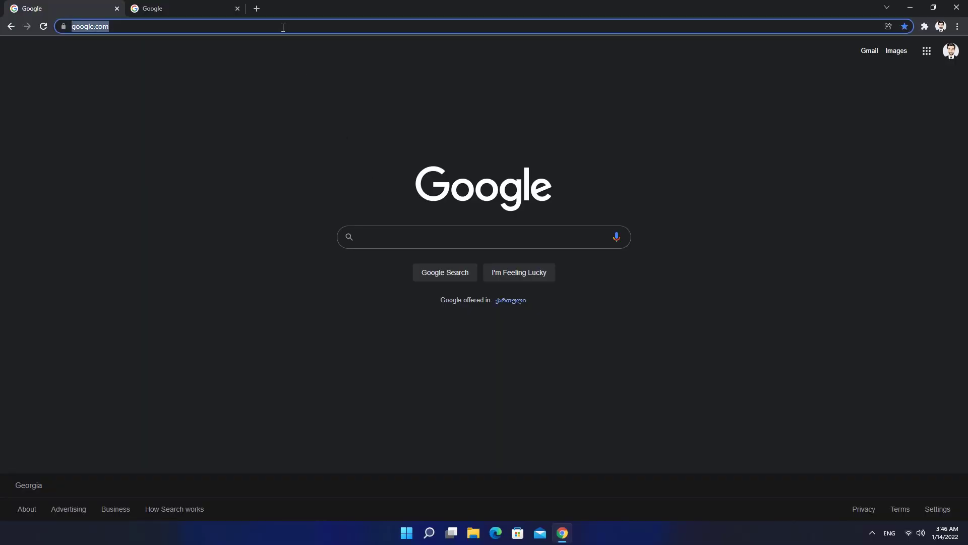
# Download the Workstation Player 16.2.1 Windows 64-bit installer from vmware.com.
pyautogui.write('vmware.com')
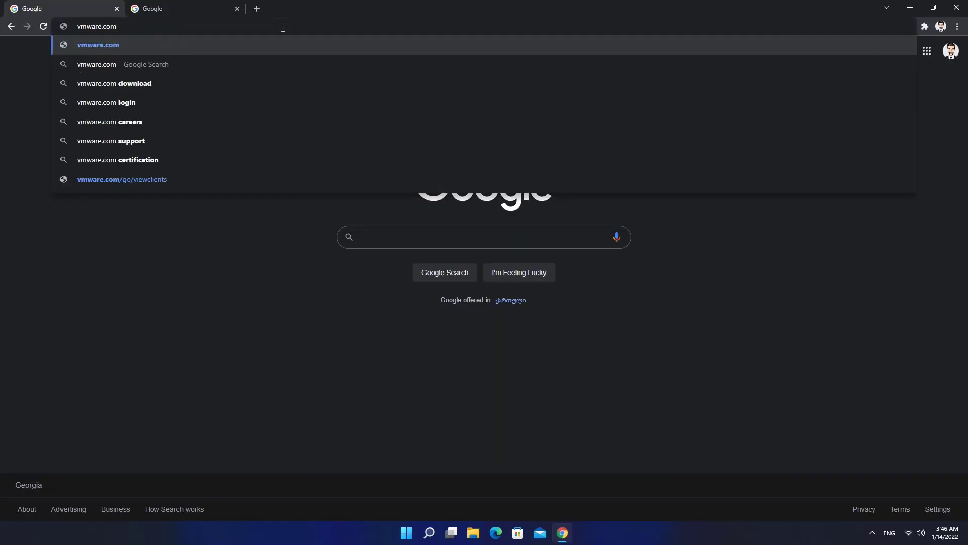
pyautogui.press('Enter')
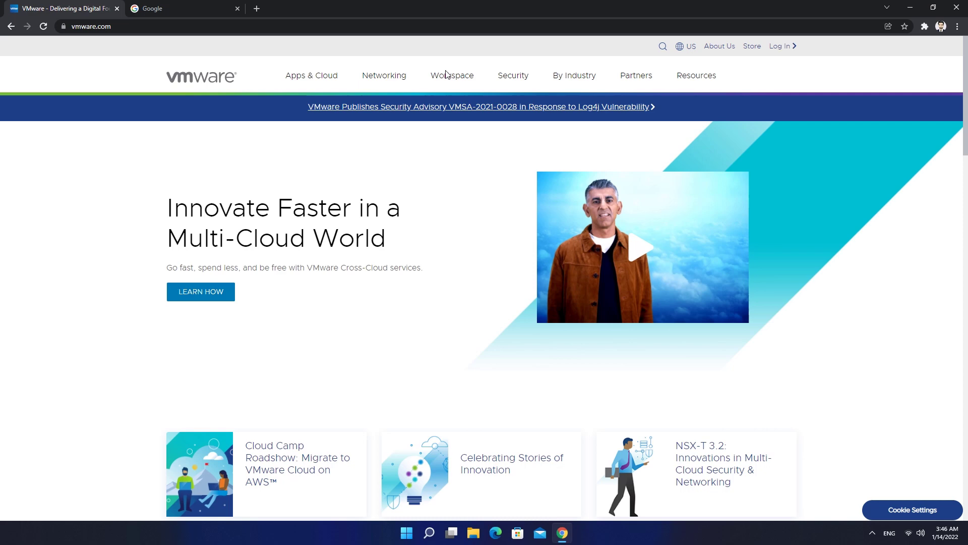
pyautogui.click(451, 75)
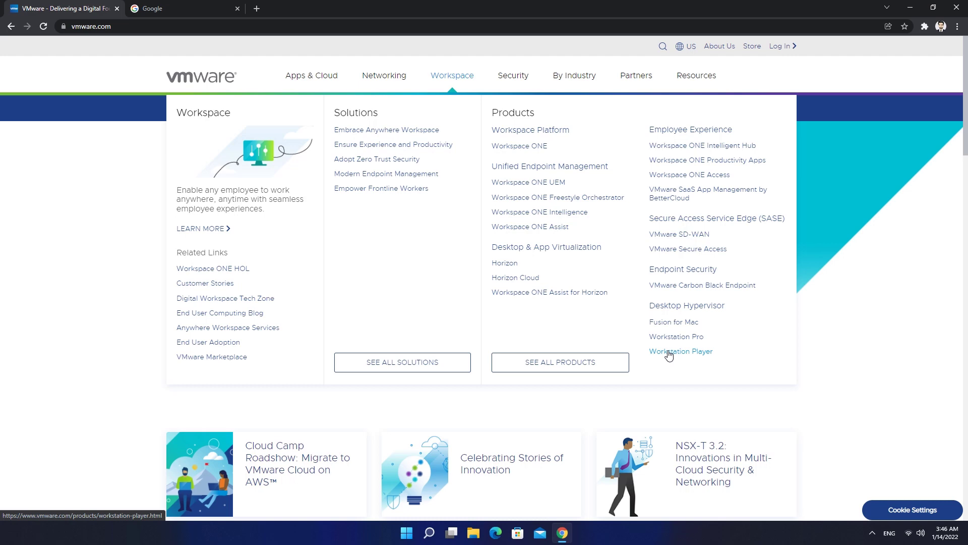
pyautogui.click(680, 351)
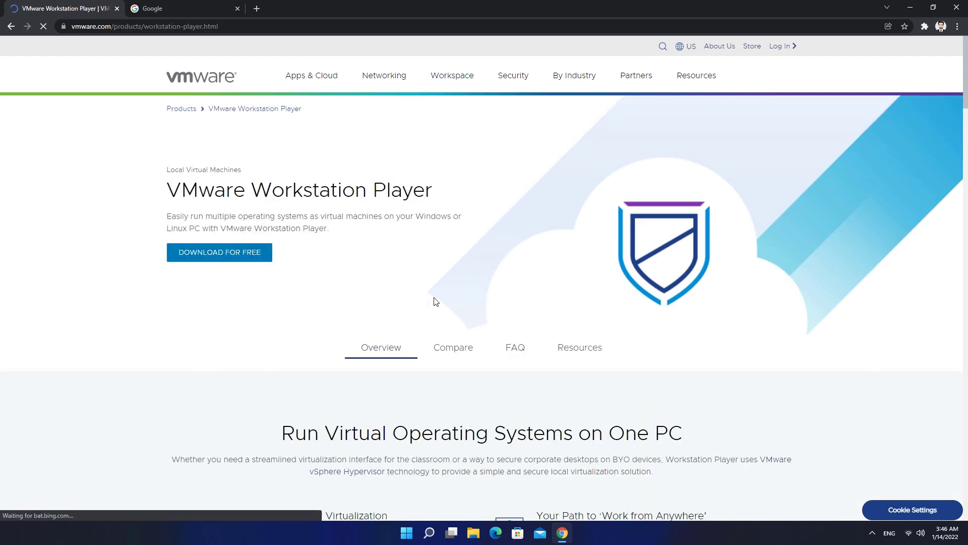
pyautogui.click(219, 252)
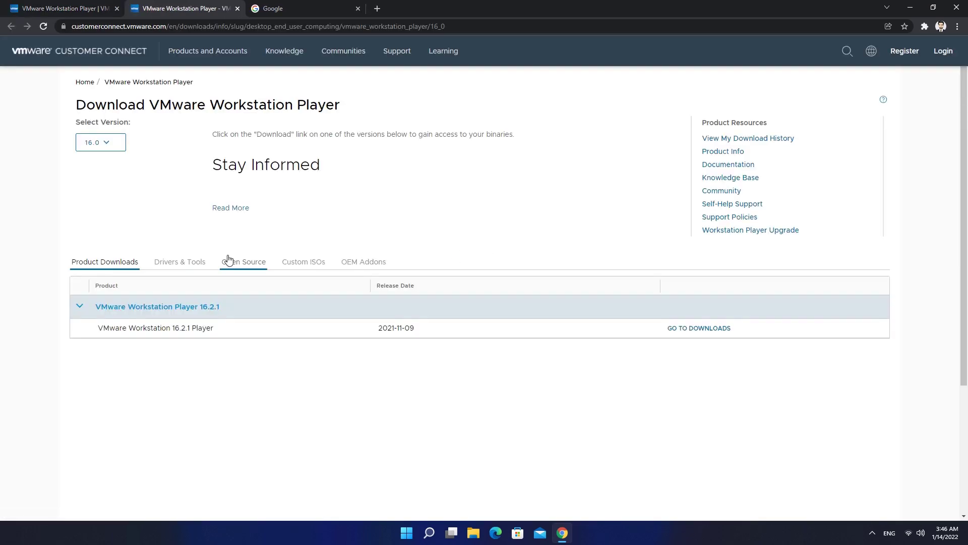
pyautogui.click(699, 327)
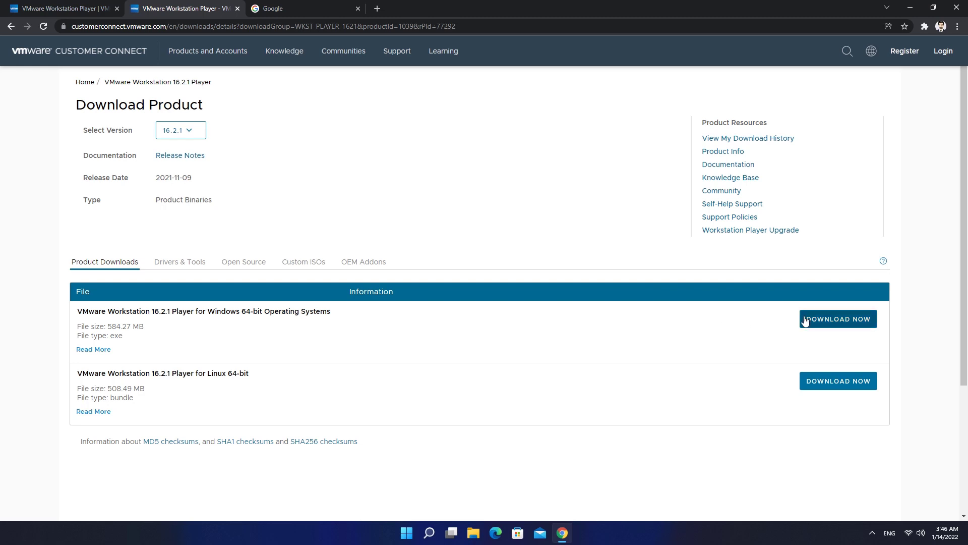
pyautogui.click(838, 318)
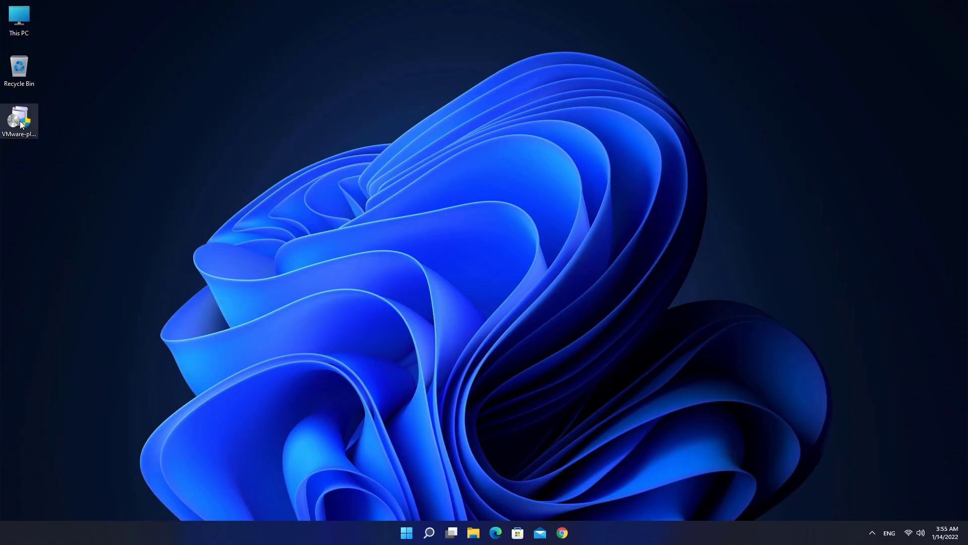
# Run the Player installer as administrator and accept the license agreement.
pyautogui.rightClick(18, 121)
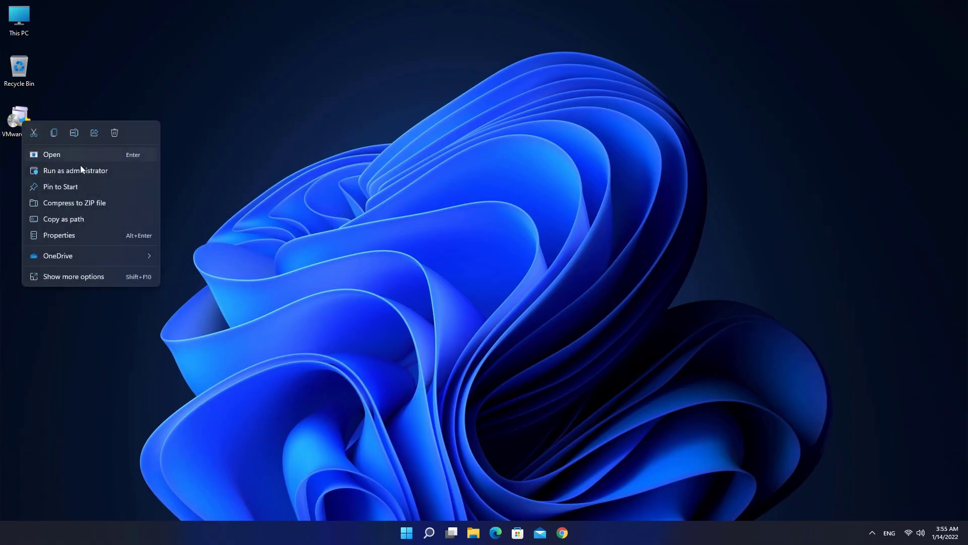
pyautogui.click(75, 170)
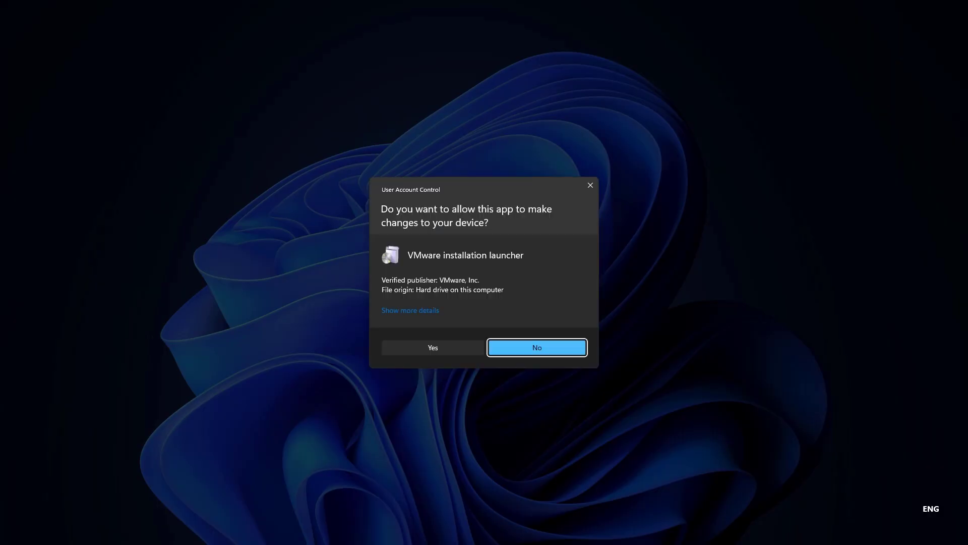
pyautogui.click(432, 347)
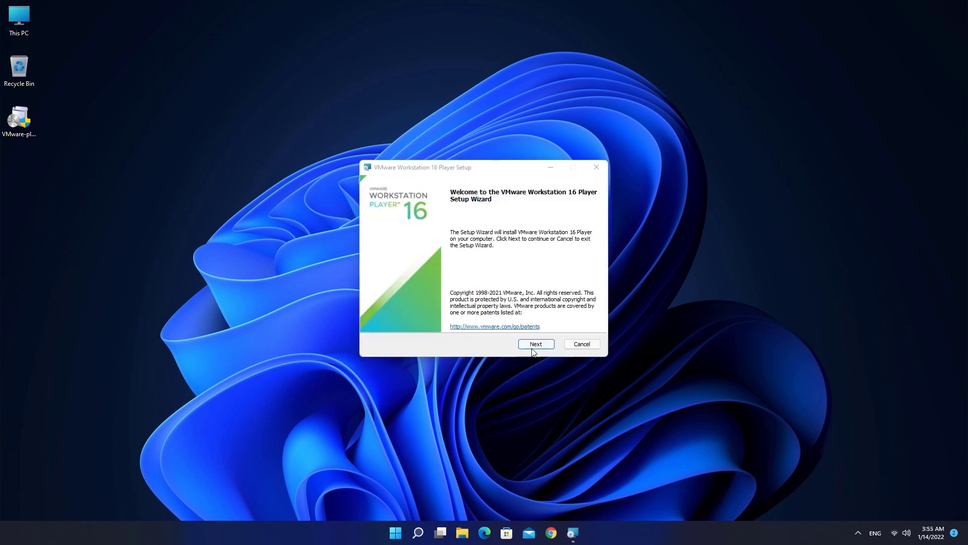
pyautogui.click(535, 344)
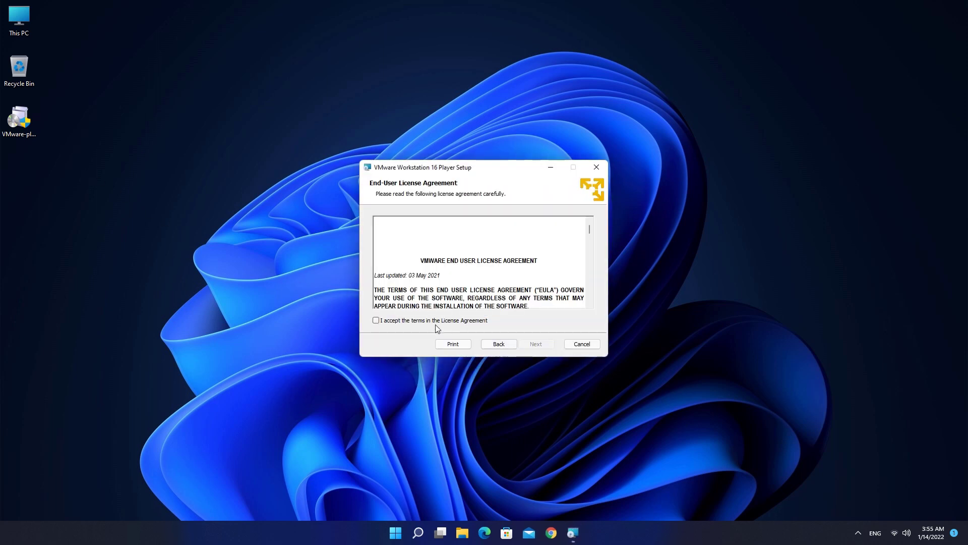
pyautogui.click(376, 319)
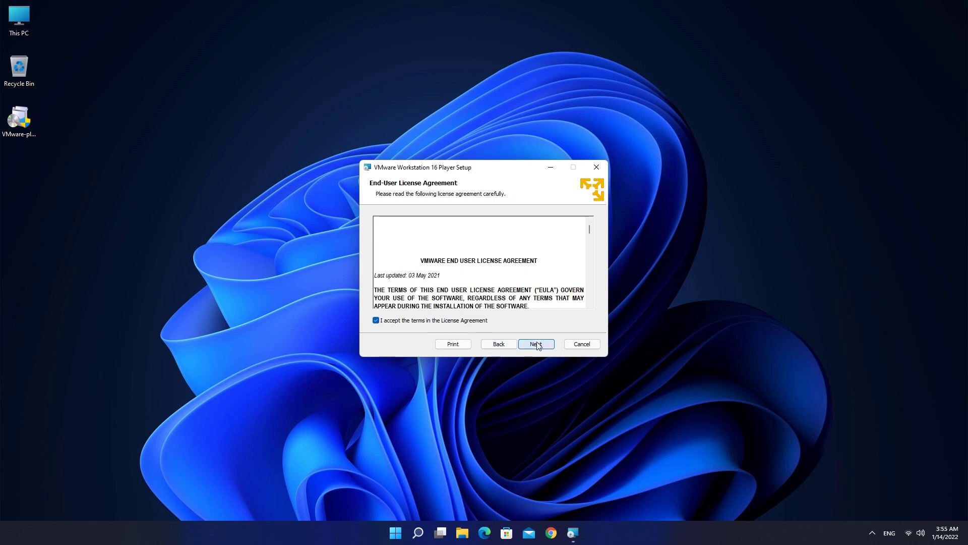
pyautogui.click(534, 344)
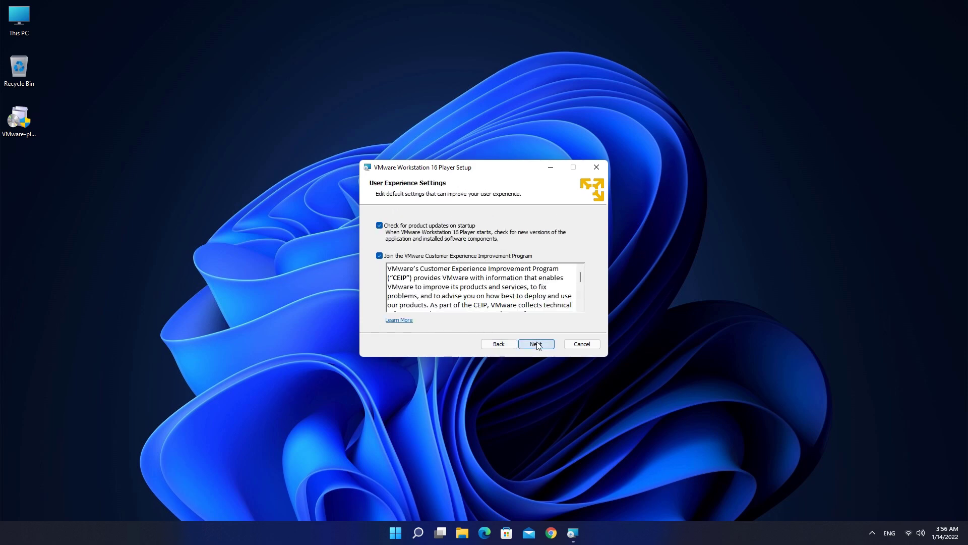
# Turn off startup update checks and the experience program, then complete installation.
pyautogui.click(380, 224)
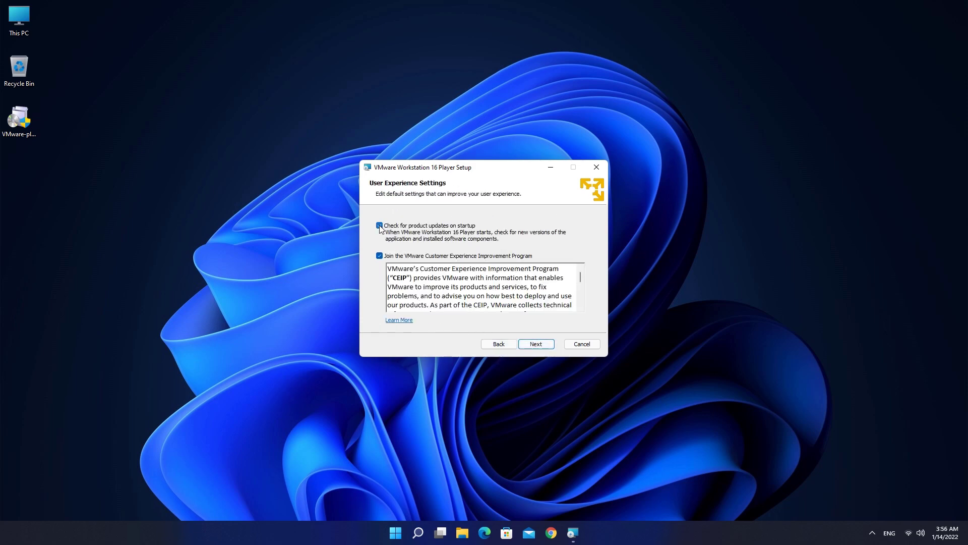
pyautogui.click(379, 225)
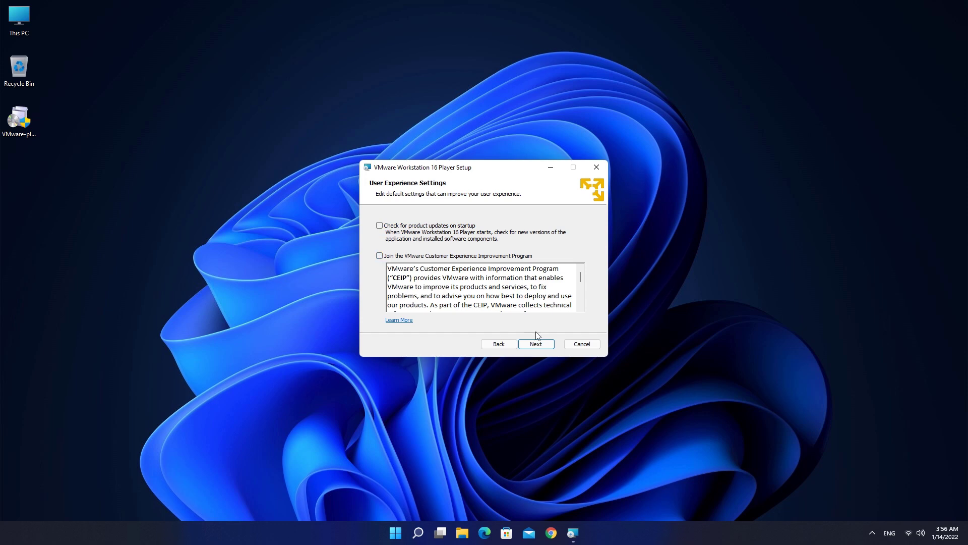
pyautogui.click(535, 344)
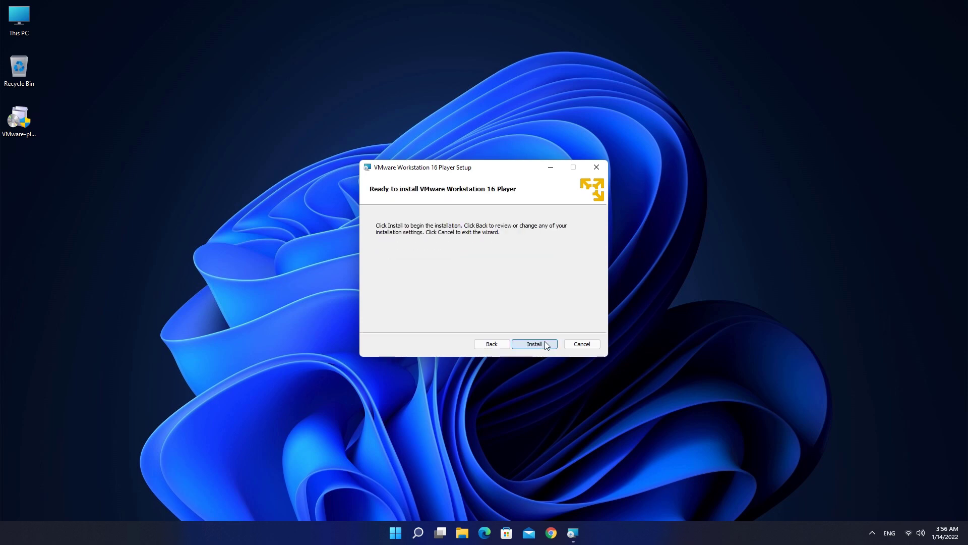
pyautogui.click(534, 344)
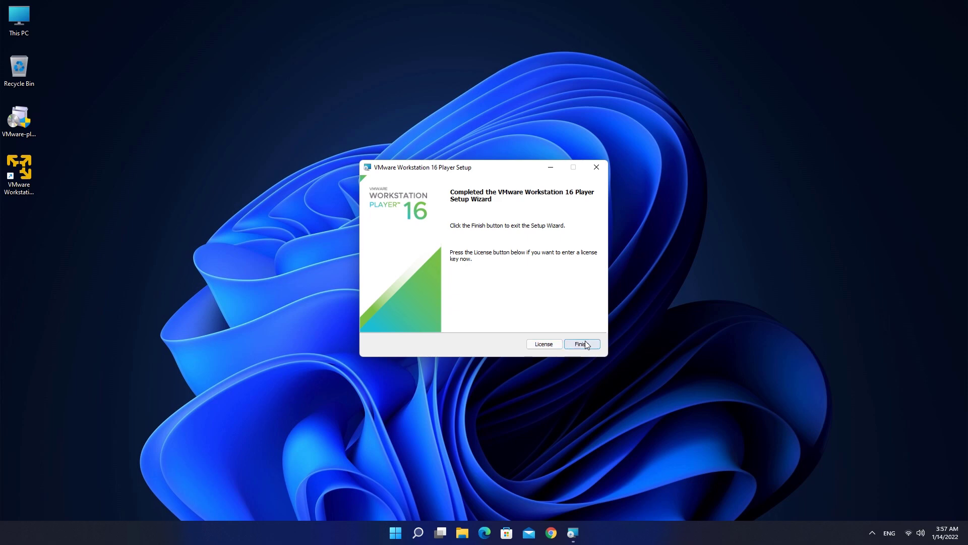
pyautogui.click(579, 343)
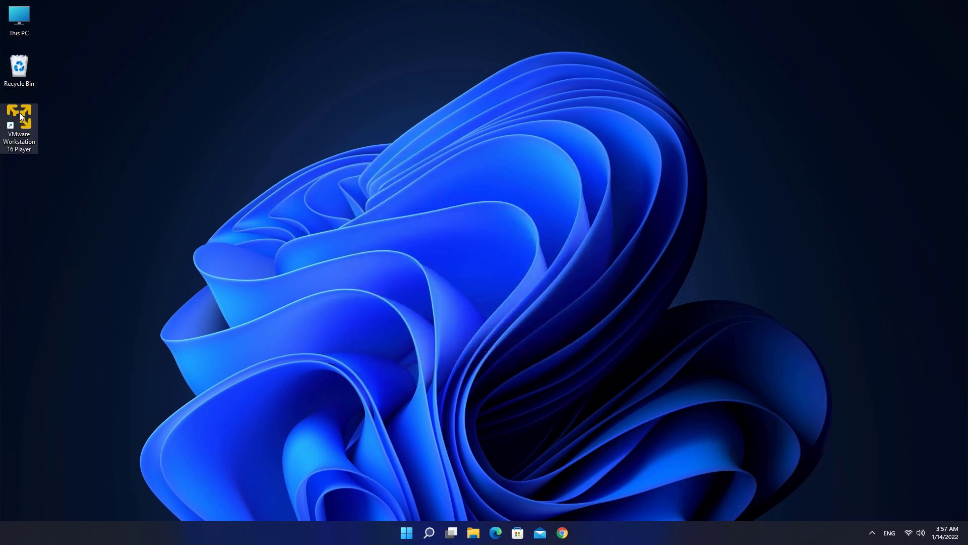
# Download the 64-bit VMware image from kali.org's virtual machines section.
pyautogui.click(560, 533)
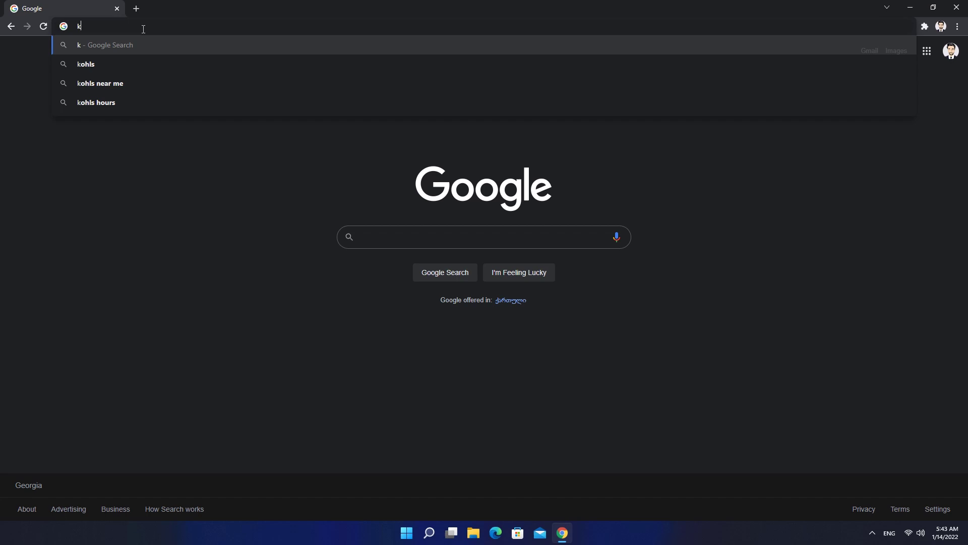
pyautogui.write('kali.org')
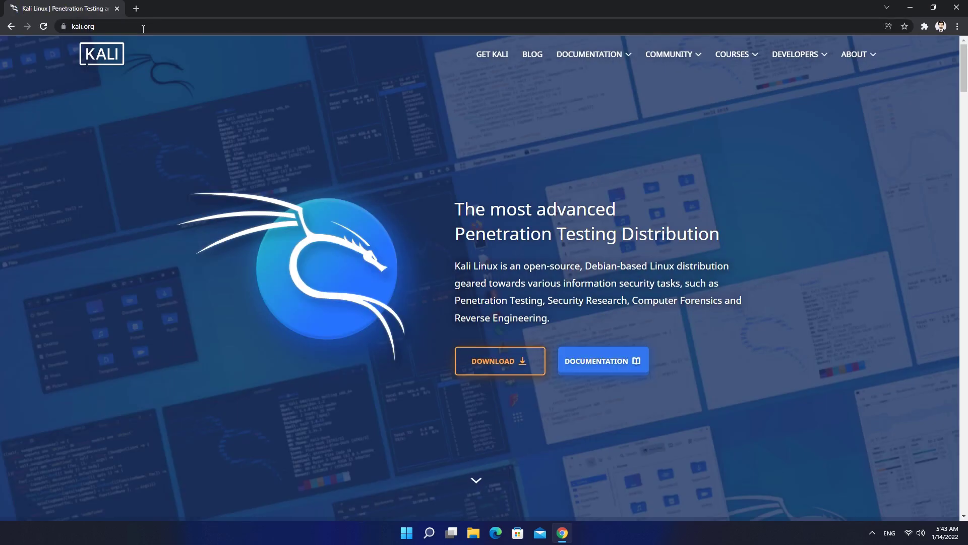
pyautogui.click(498, 361)
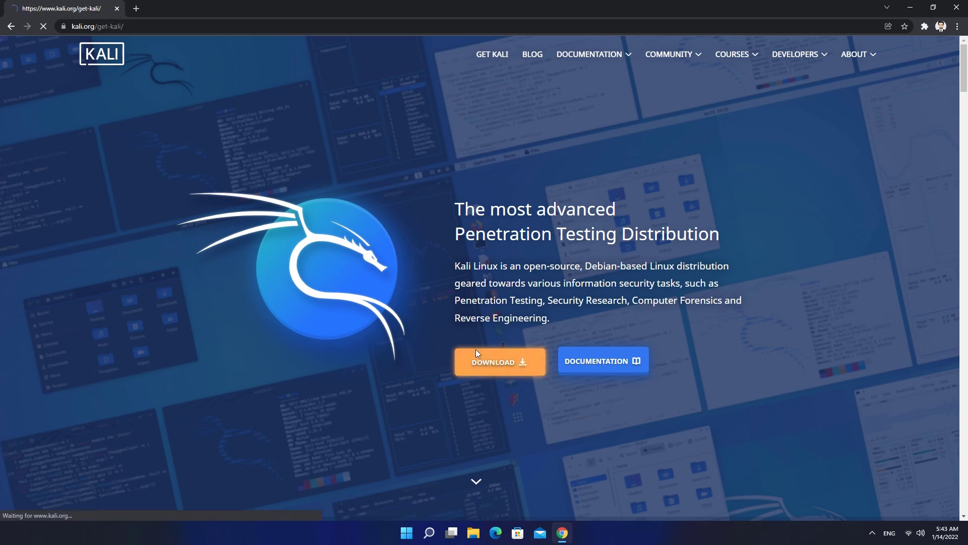
pyautogui.click(500, 361)
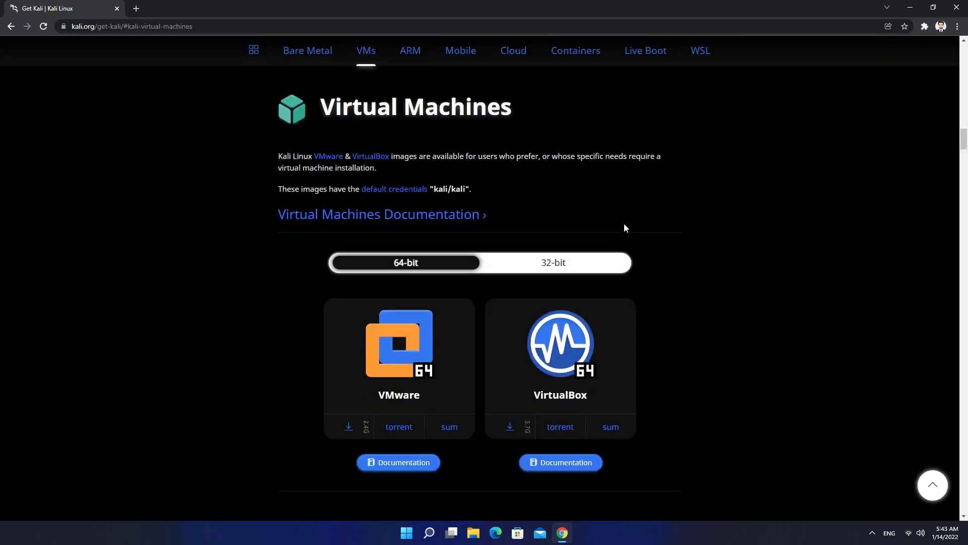
pyautogui.moveTo(549, 265)
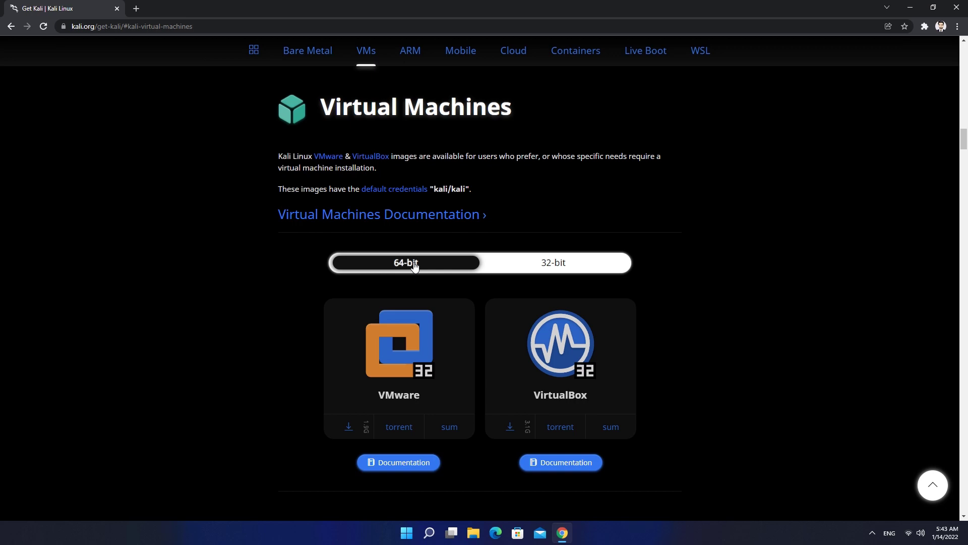
pyautogui.click(406, 262)
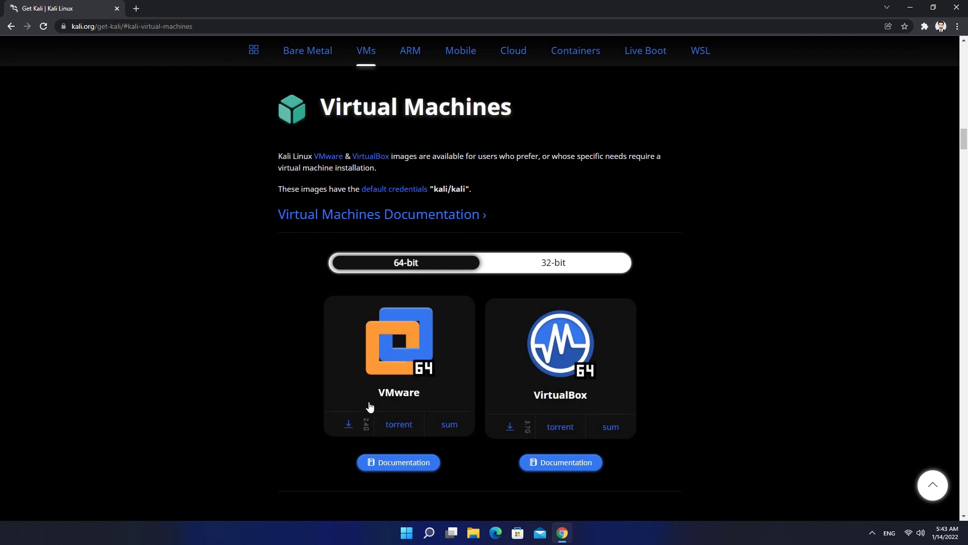
pyautogui.click(348, 426)
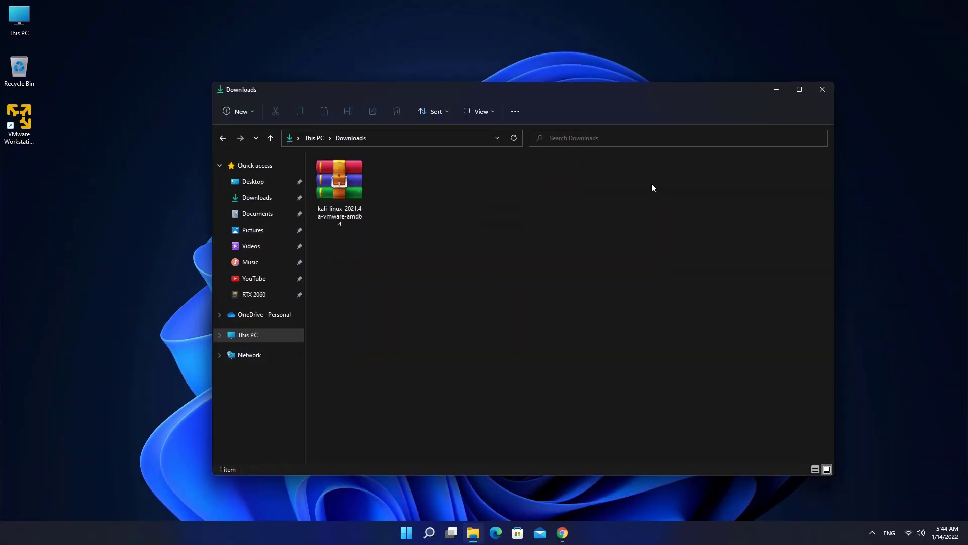
# Extract the Kali 2021.4a VMware archive into Downloads and open the extracted folder.
pyautogui.doubleClick(339, 179)
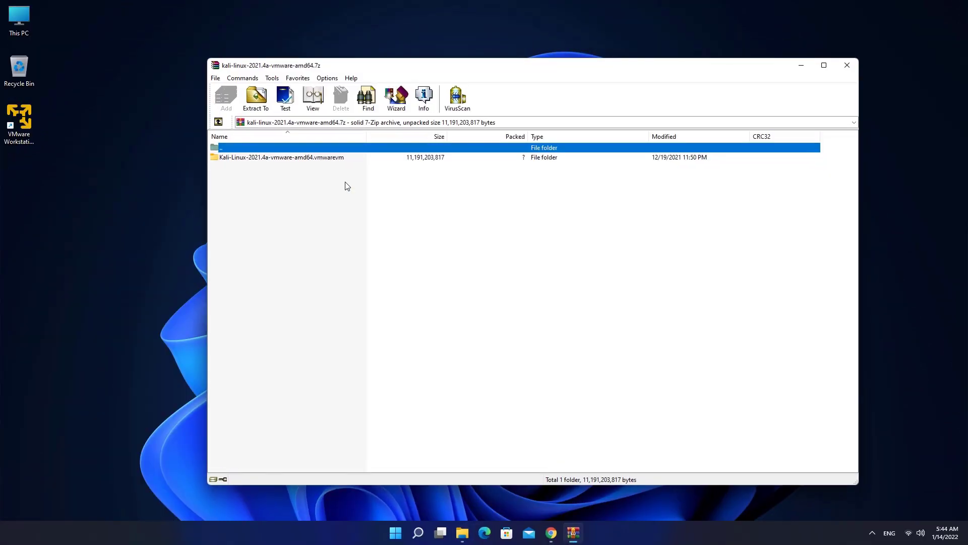
pyautogui.click(256, 99)
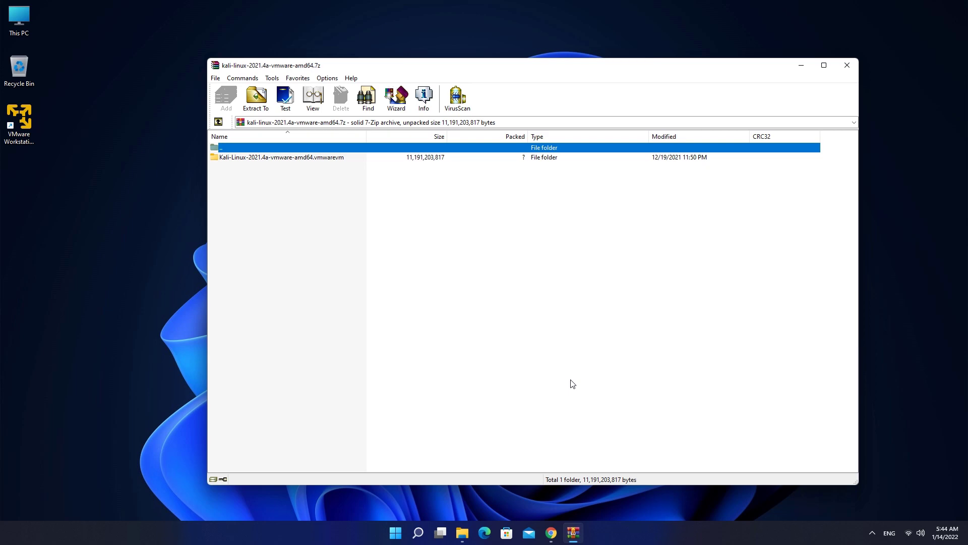
pyautogui.moveTo(844, 87)
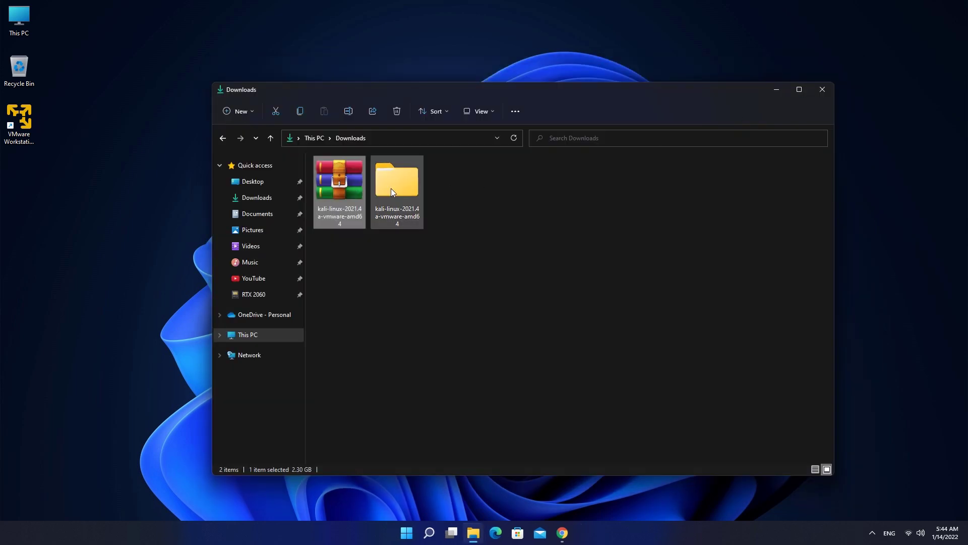
pyautogui.doubleClick(396, 181)
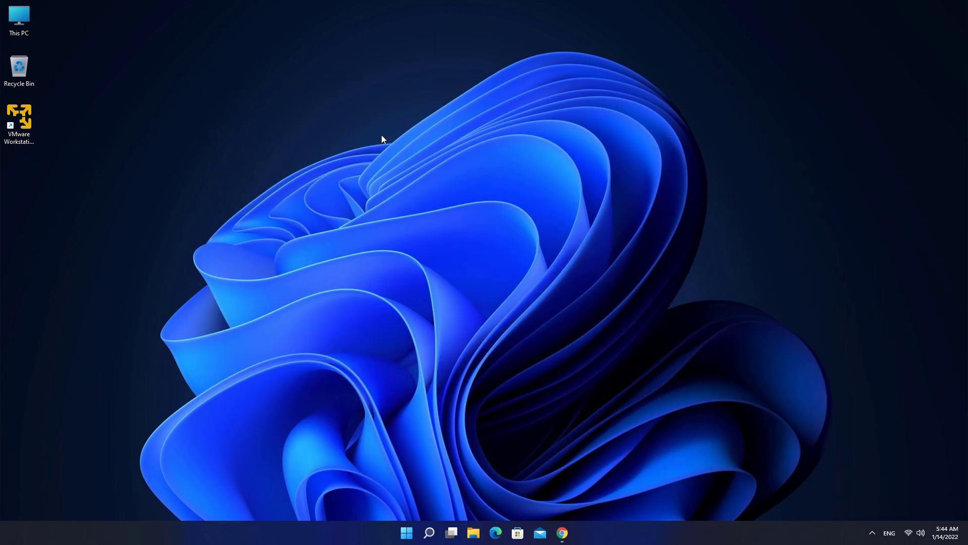
# Launch Workstation Player and accept the free non-commercial use license.
pyautogui.doubleClick(19, 118)
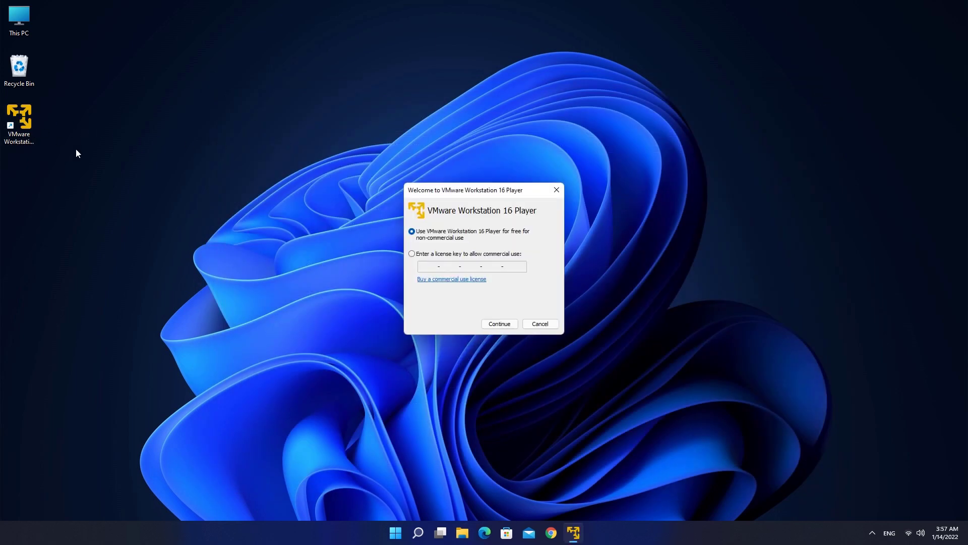
pyautogui.click(498, 324)
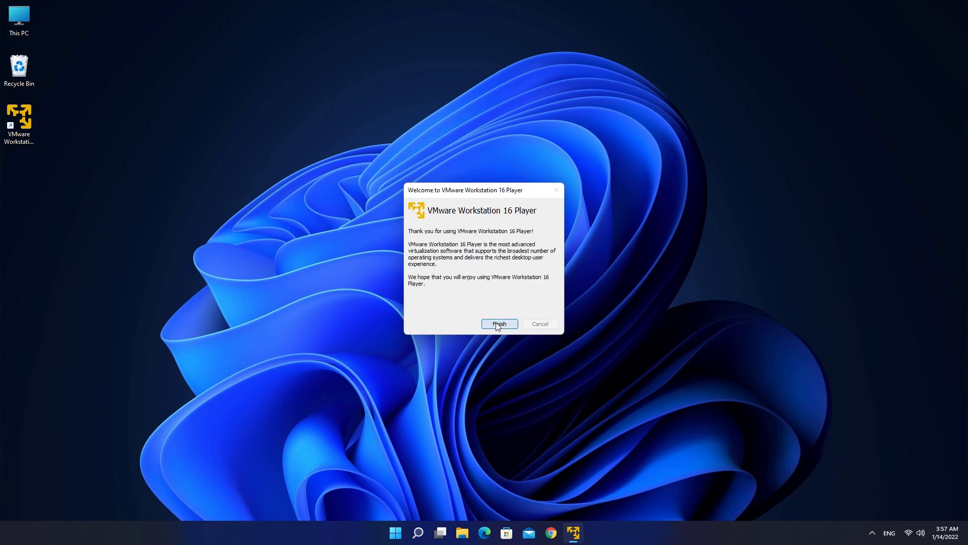
pyautogui.click(499, 323)
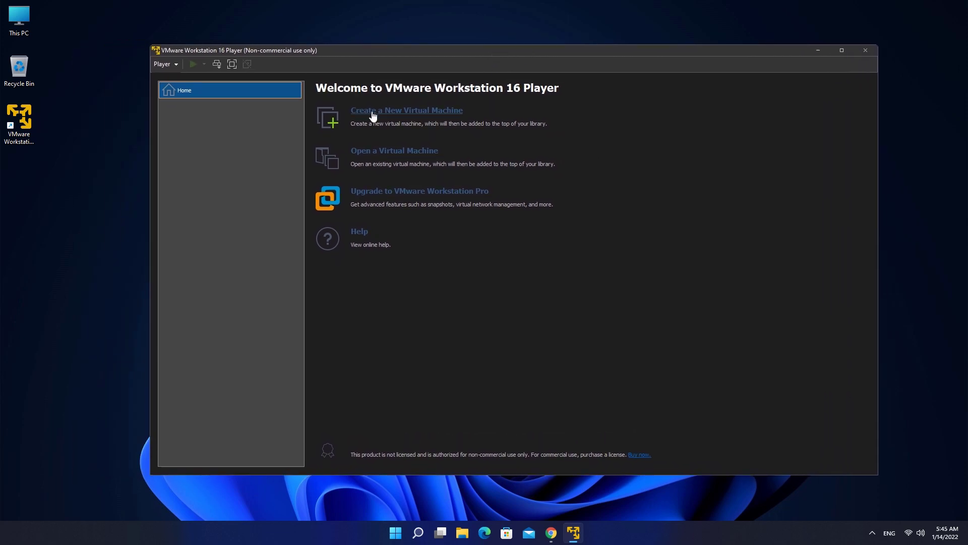
pyautogui.moveTo(372, 154)
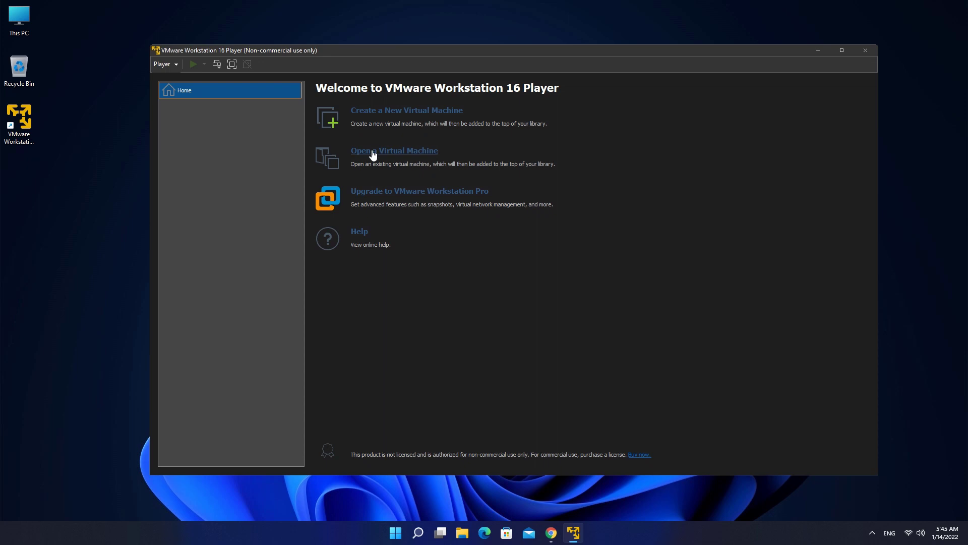
# Open the Kali-Linux-2021.4a VM from the kali-linux-2021.4a-vmware-amd64 folder in Downloads.
pyautogui.click(393, 150)
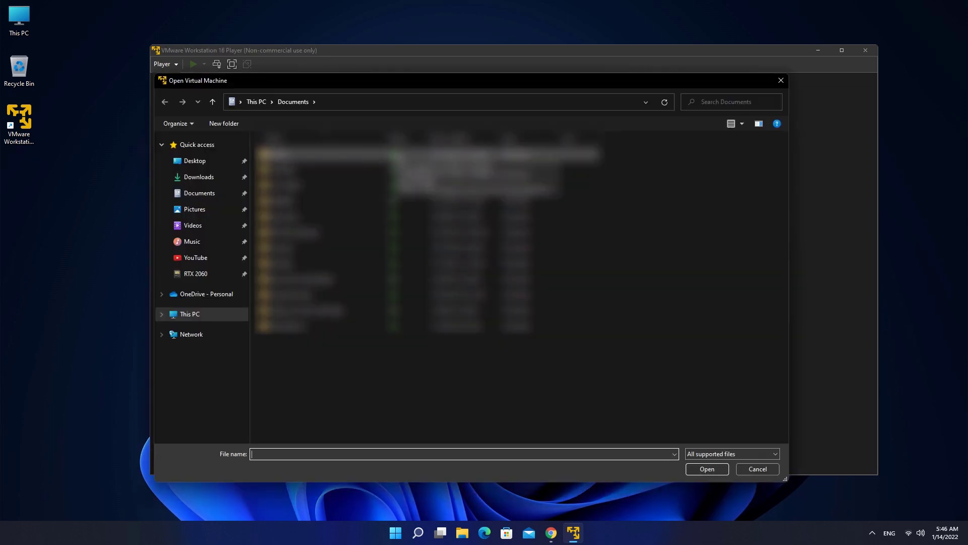
pyautogui.click(199, 177)
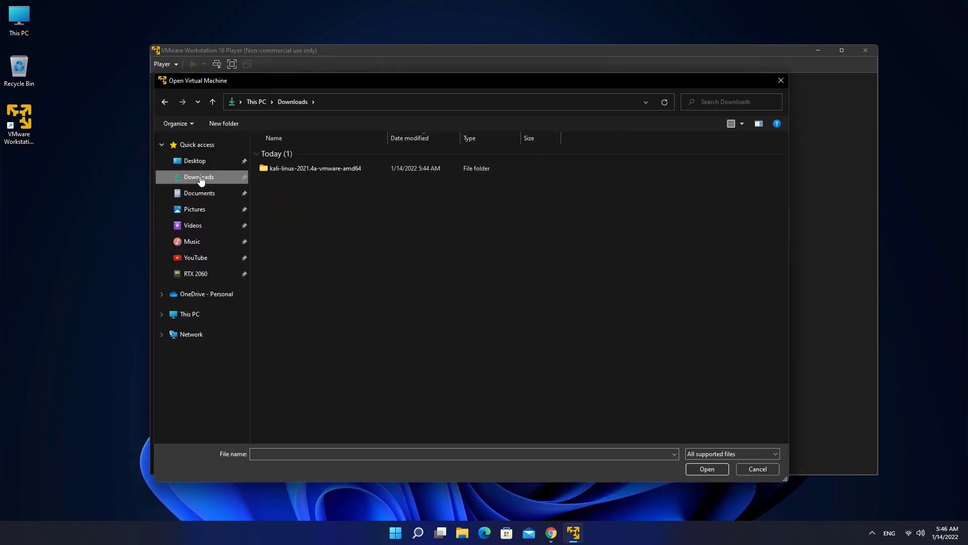
pyautogui.doubleClick(314, 168)
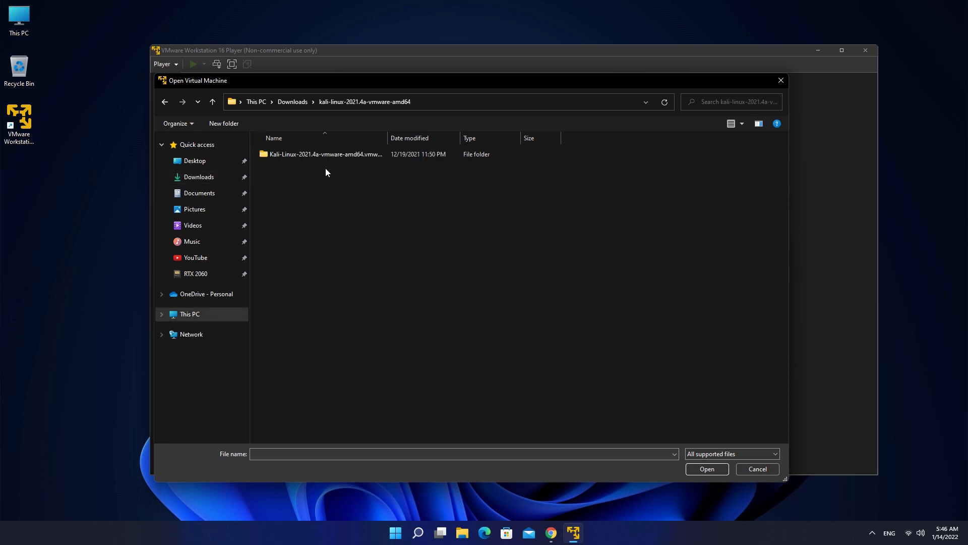
pyautogui.doubleClick(324, 154)
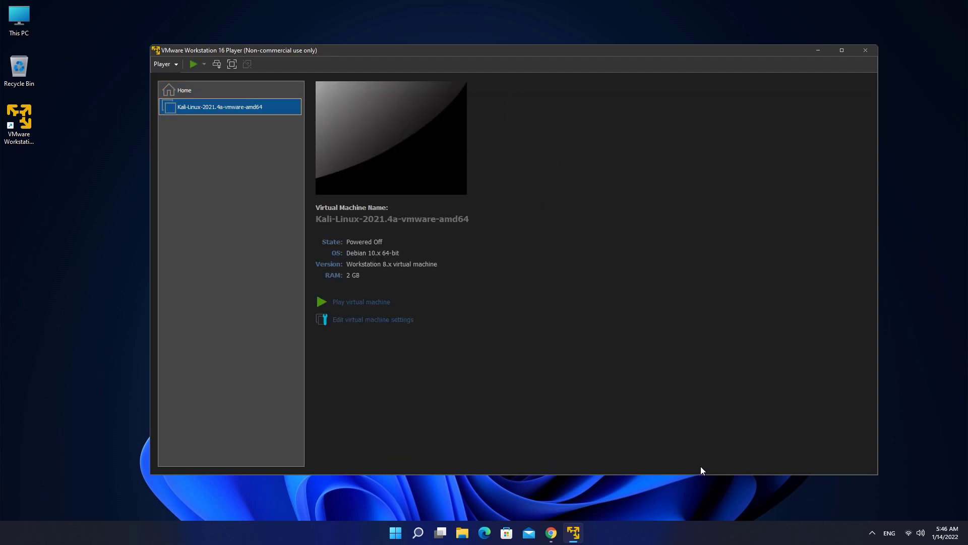
pyautogui.moveTo(595, 388)
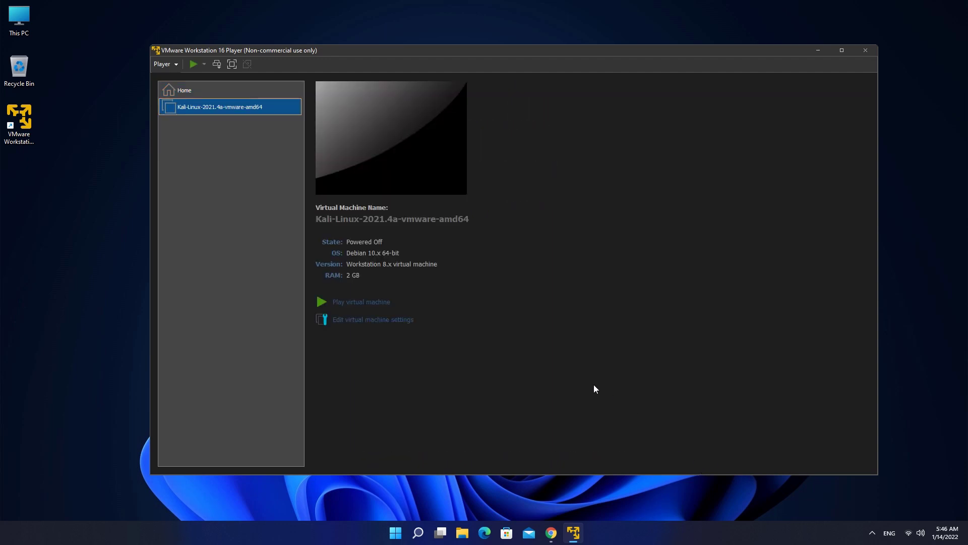
pyautogui.moveTo(361, 302)
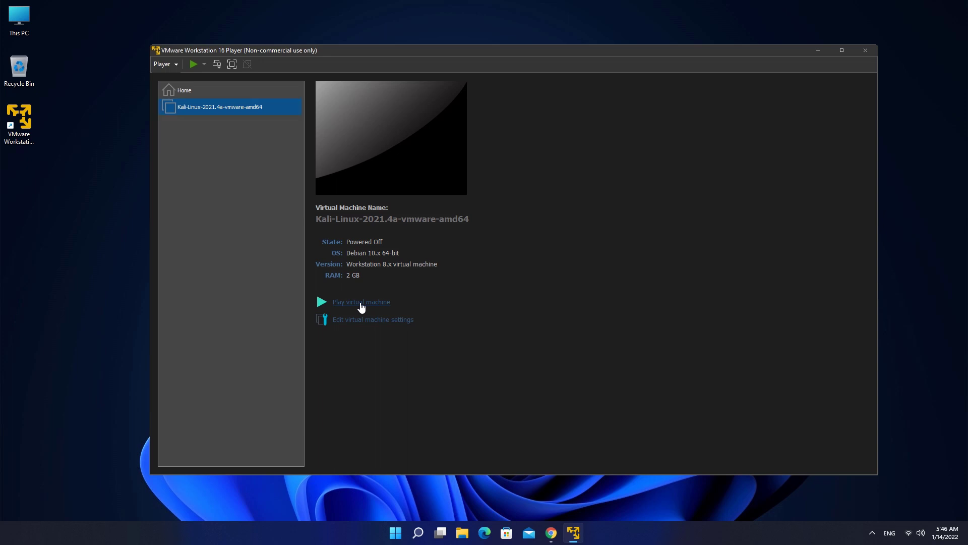
# Power on the Kali VM, answering 'I Copied It' to the moved-or-copied prompt.
pyautogui.click(361, 302)
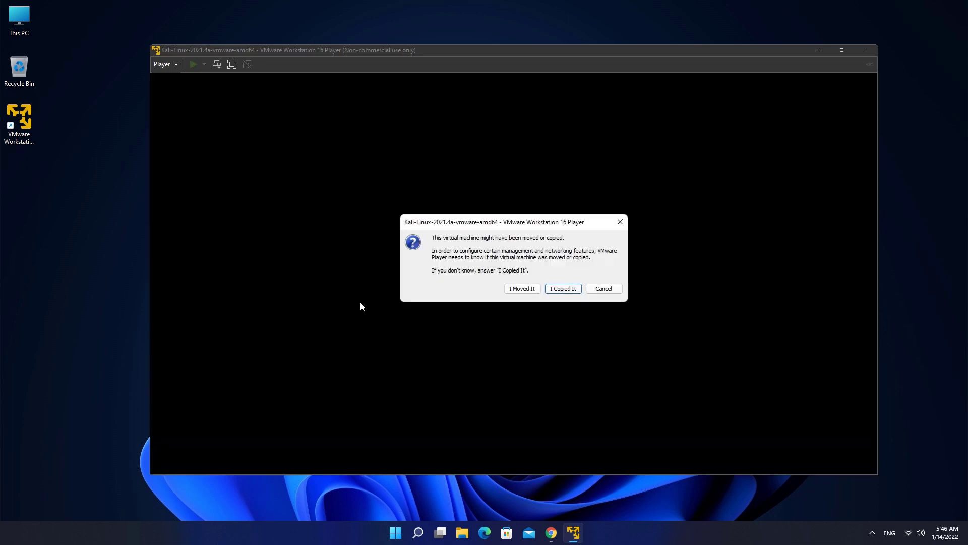
pyautogui.click(562, 289)
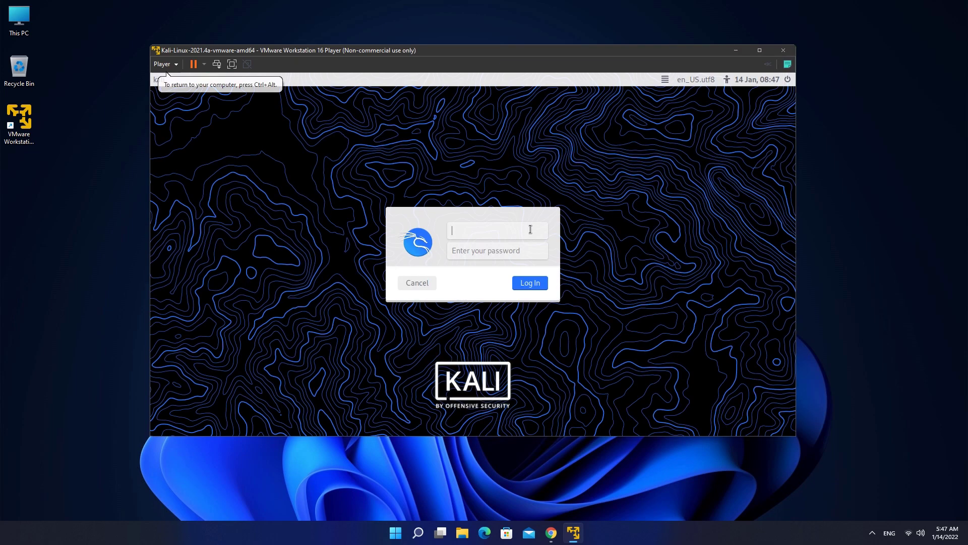
# Log in to Kali with username and password 'kali'.
pyautogui.write('kali')
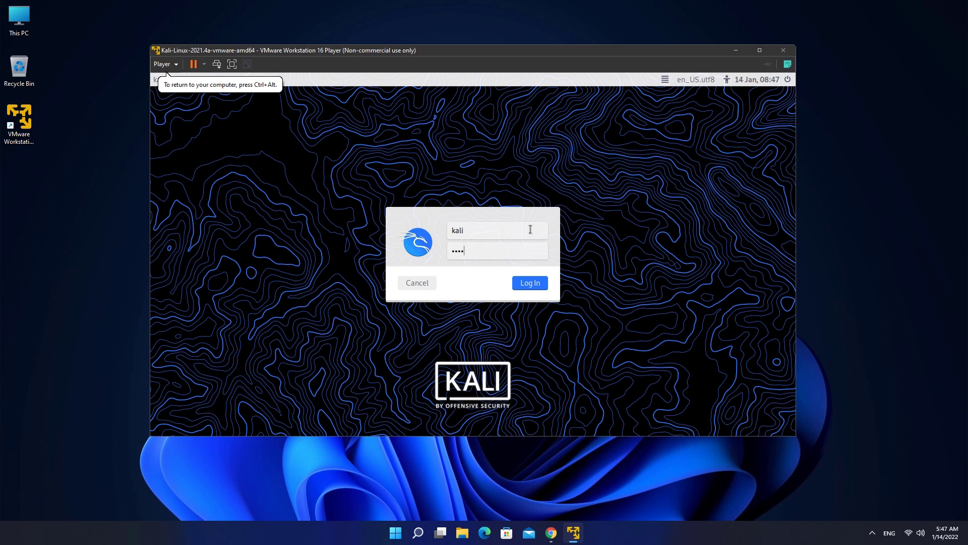
pyautogui.click(529, 282)
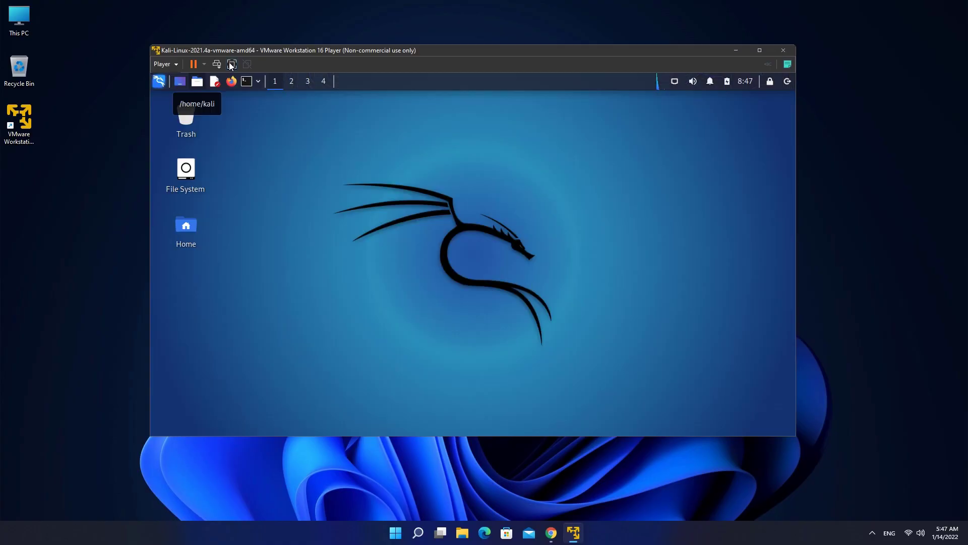
# Switch the VM to full screen and apply the dark glowing blue dragon wallpaper.
pyautogui.click(232, 63)
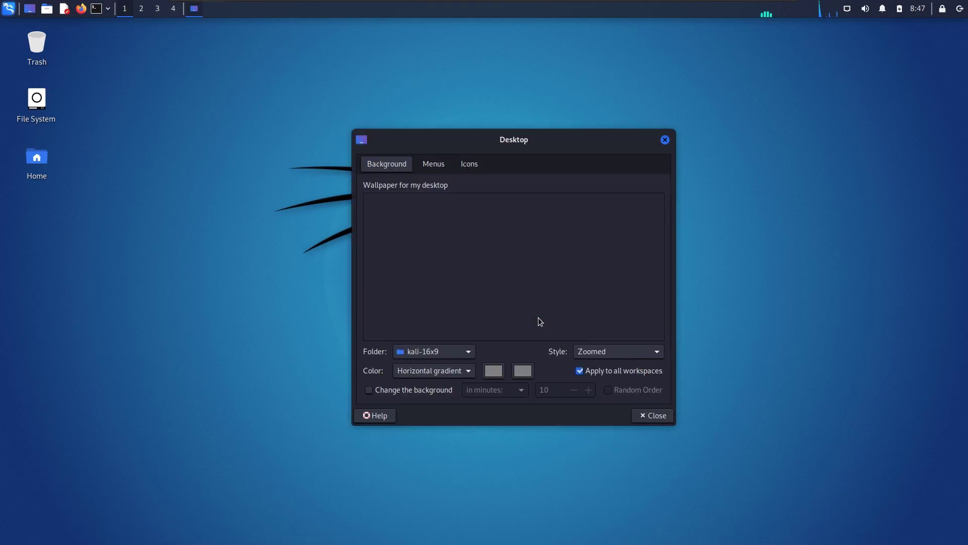
pyautogui.click(570, 314)
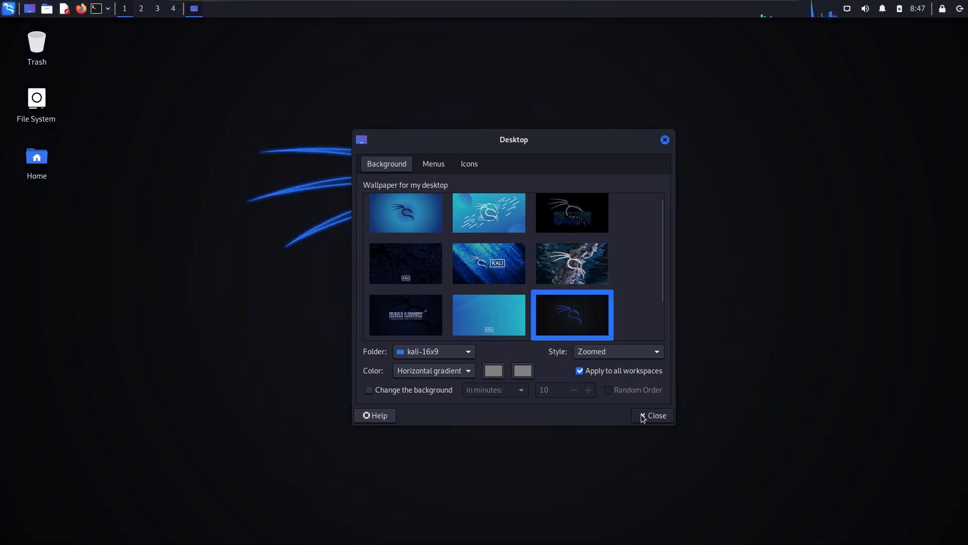
pyautogui.click(655, 415)
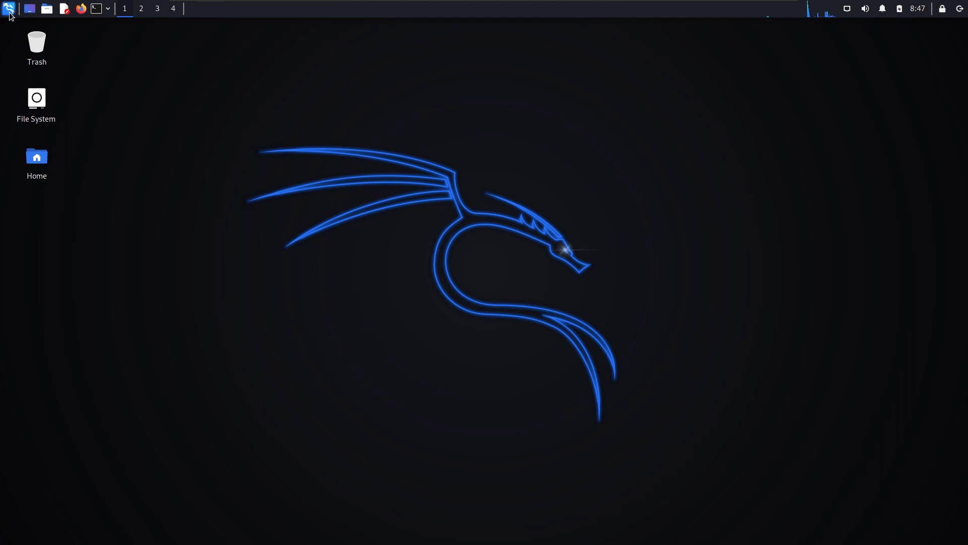
# Launch a terminal emulator from the Kali applications menu.
pyautogui.click(8, 8)
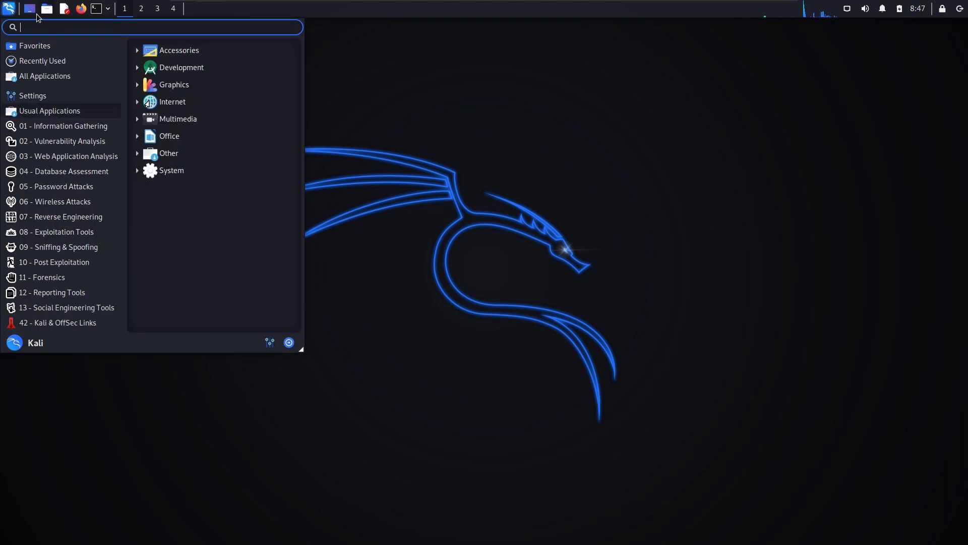
pyautogui.click(93, 8)
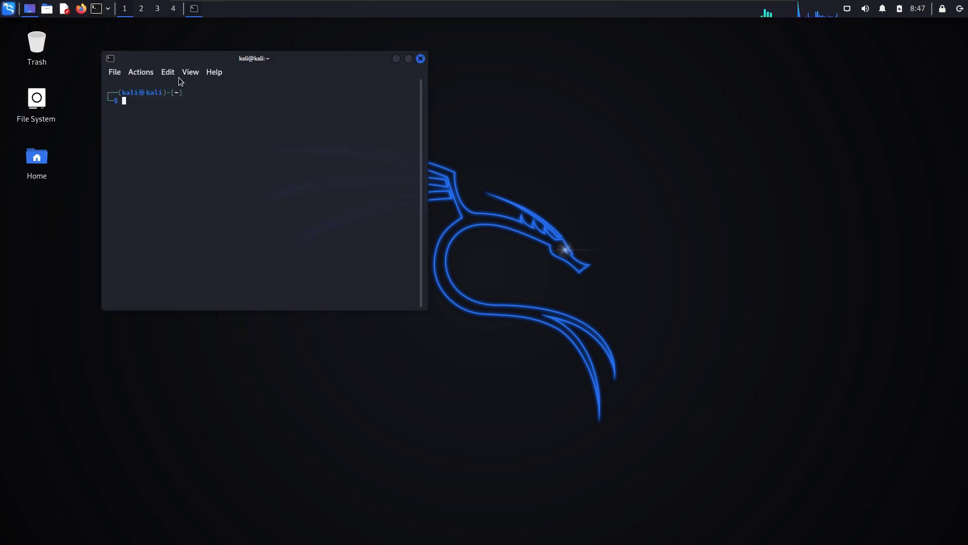